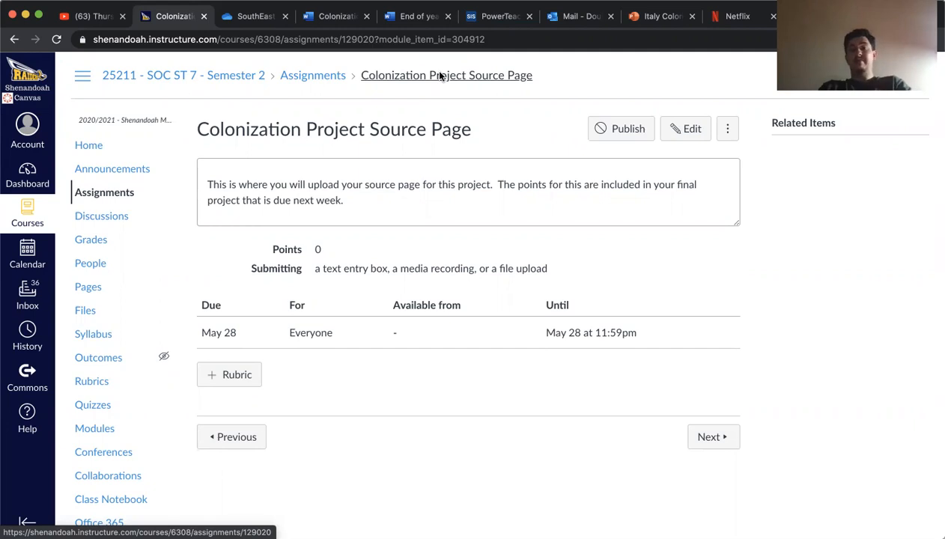
mouse_move(366, 263)
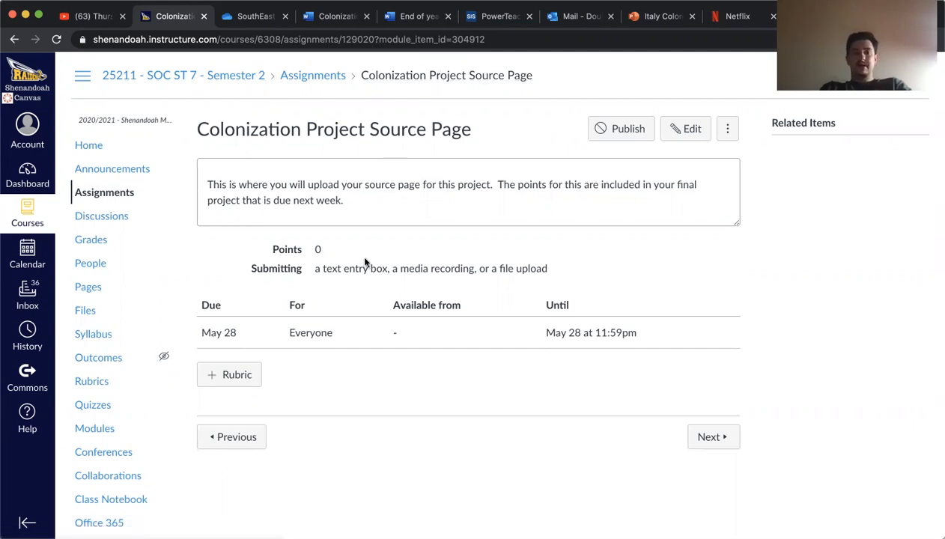
mouse_move(438, 297)
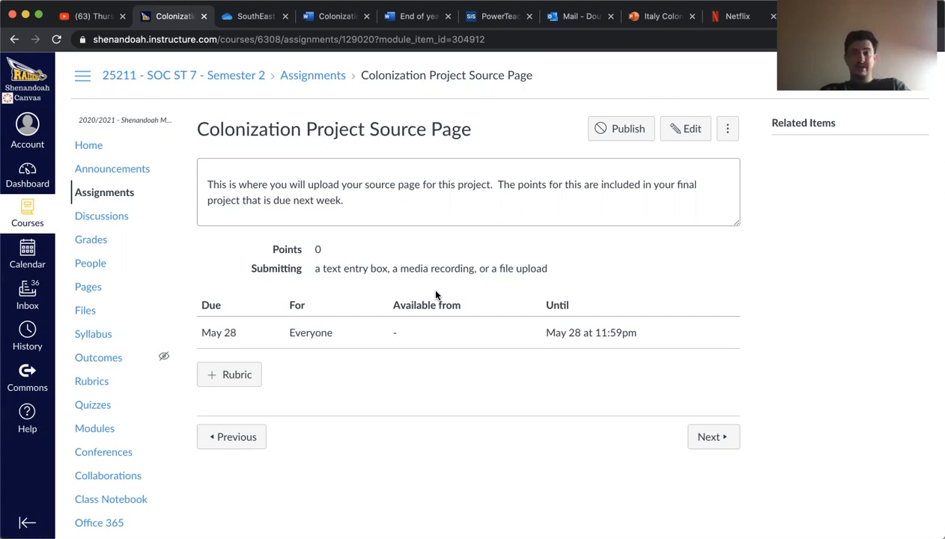
mouse_move(507, 243)
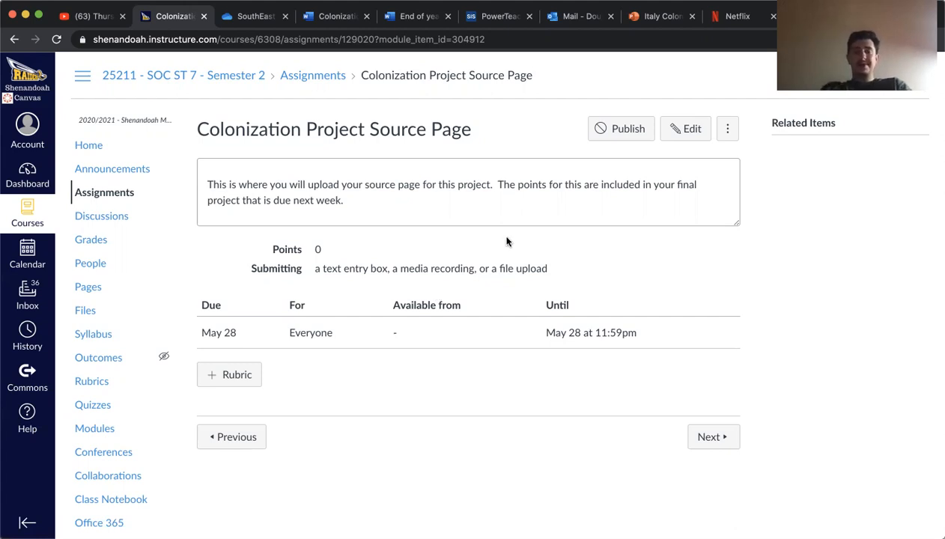
mouse_move(540, 244)
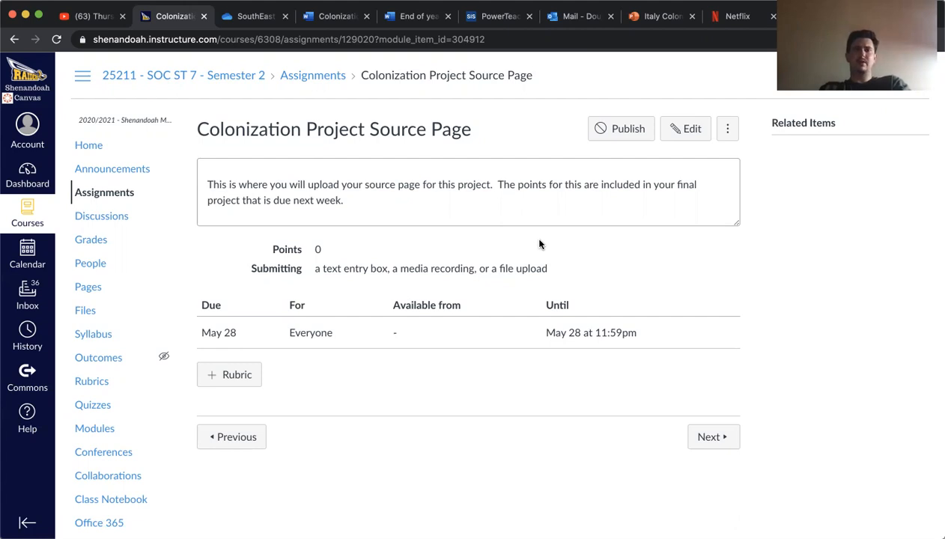
mouse_move(569, 356)
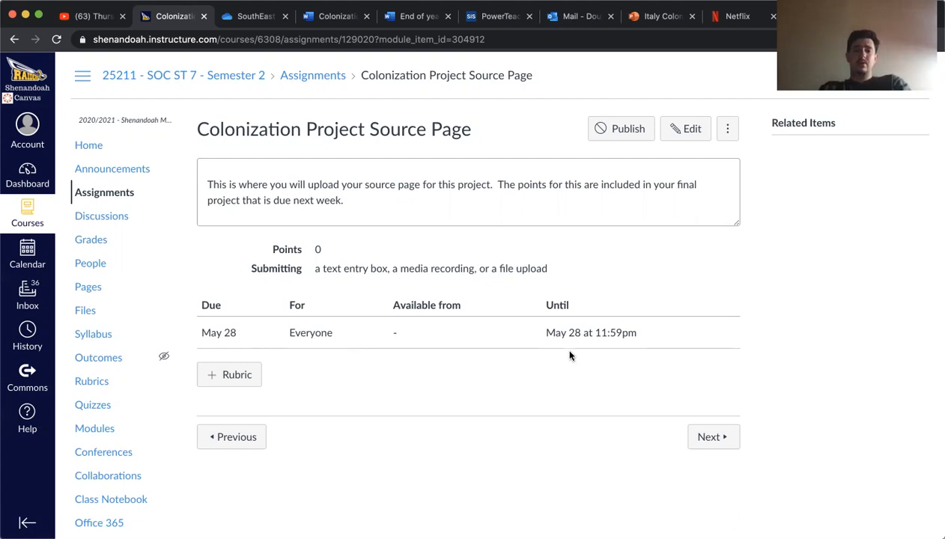
mouse_move(576, 353)
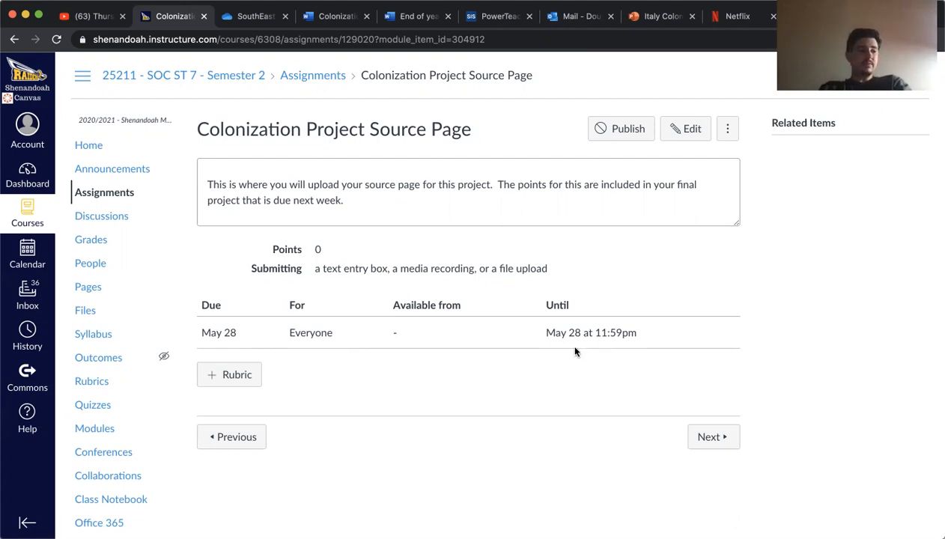
mouse_move(566, 344)
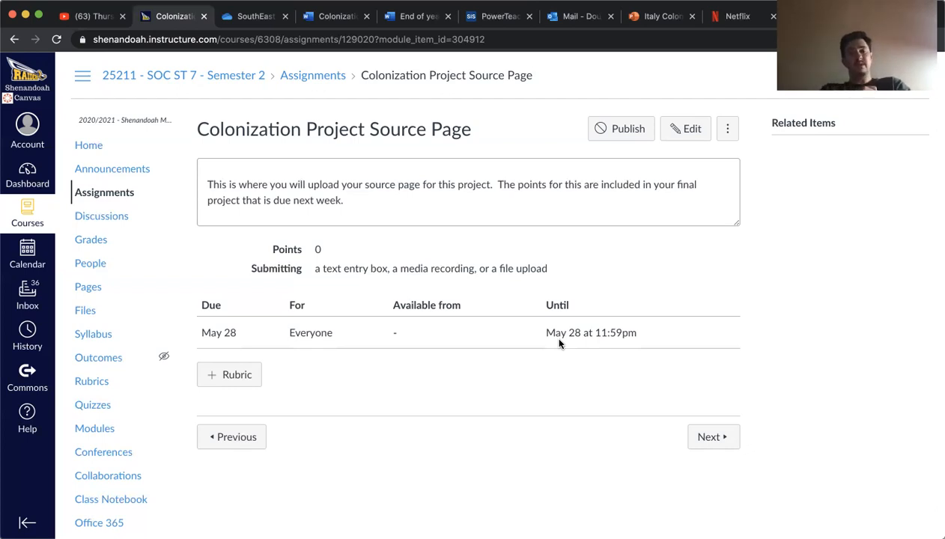
mouse_move(341, 231)
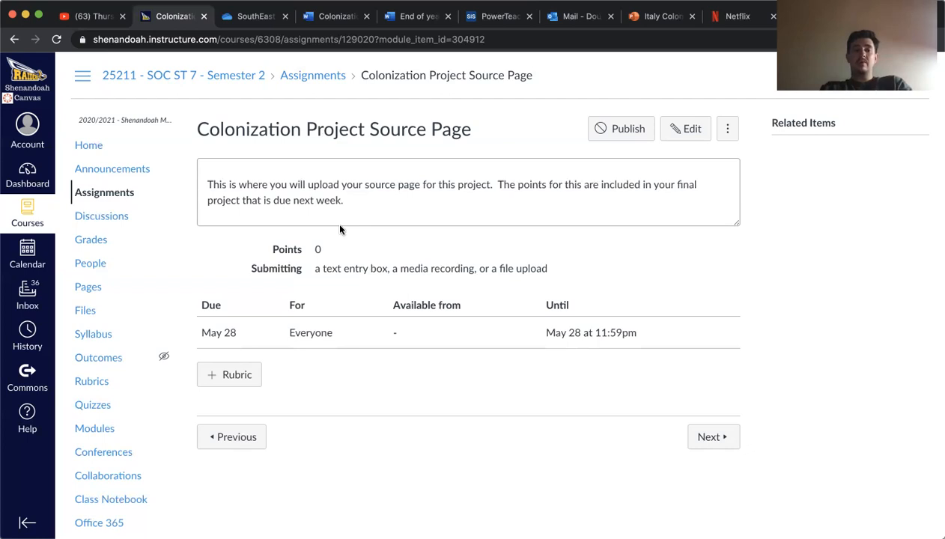
mouse_move(606, 332)
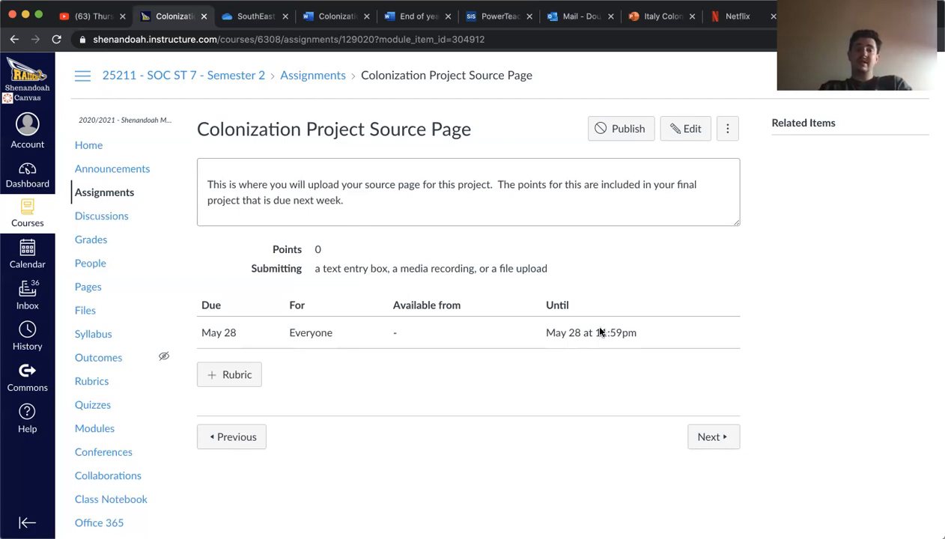
mouse_move(710, 437)
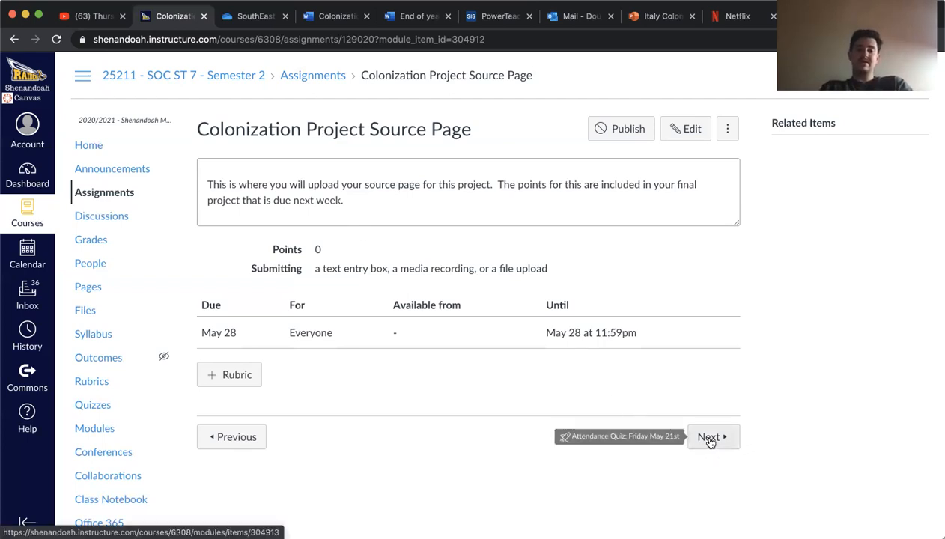
Advance from the Colonization Project Source Page to the unpublished Attendance Quiz: Friday May 21st.
left_click(708, 437)
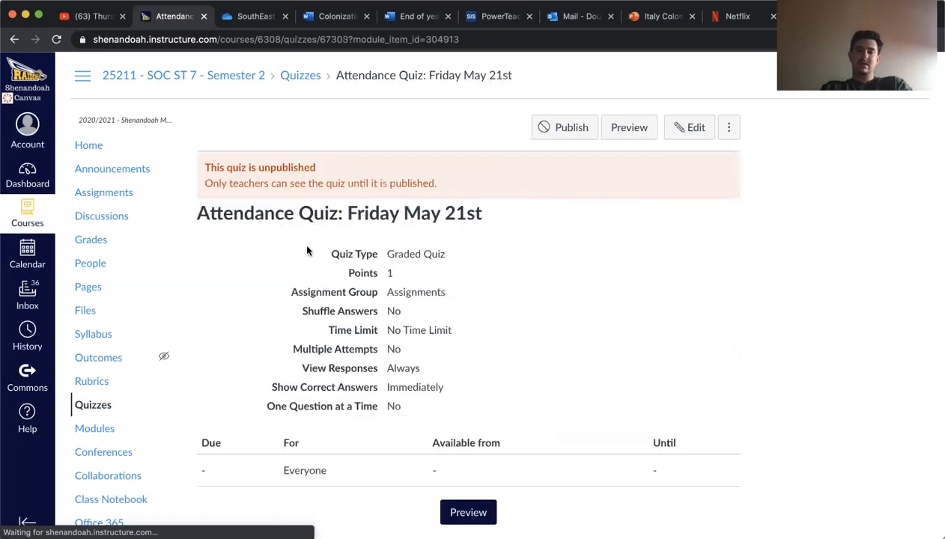
mouse_move(307, 46)
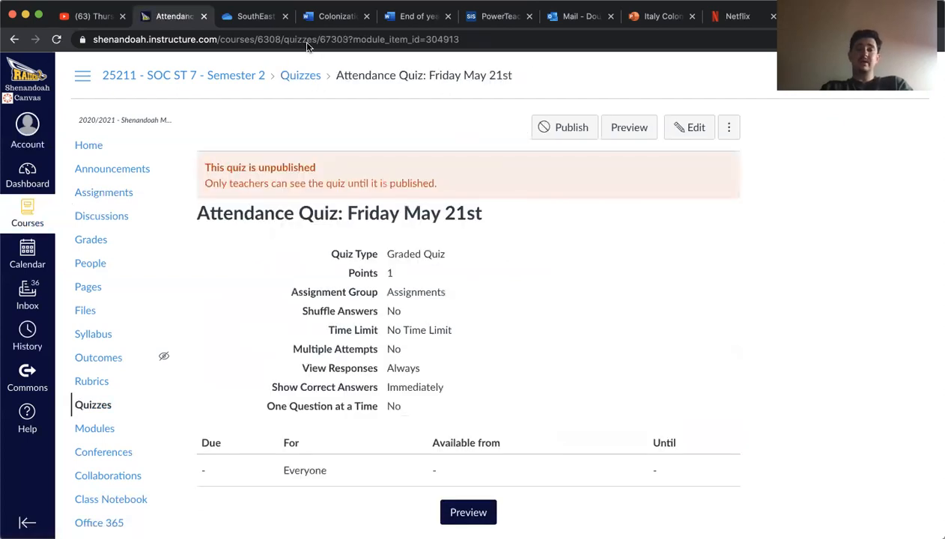
mouse_move(262, 42)
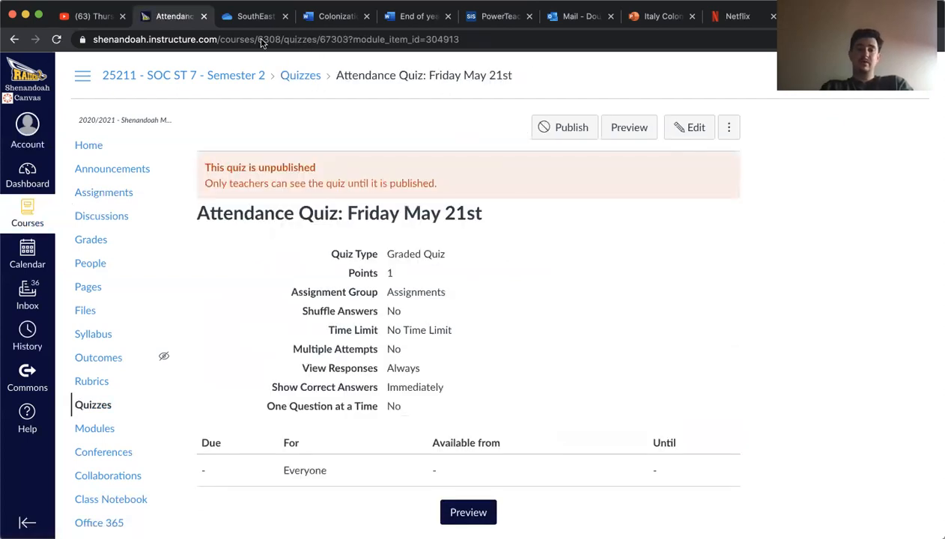